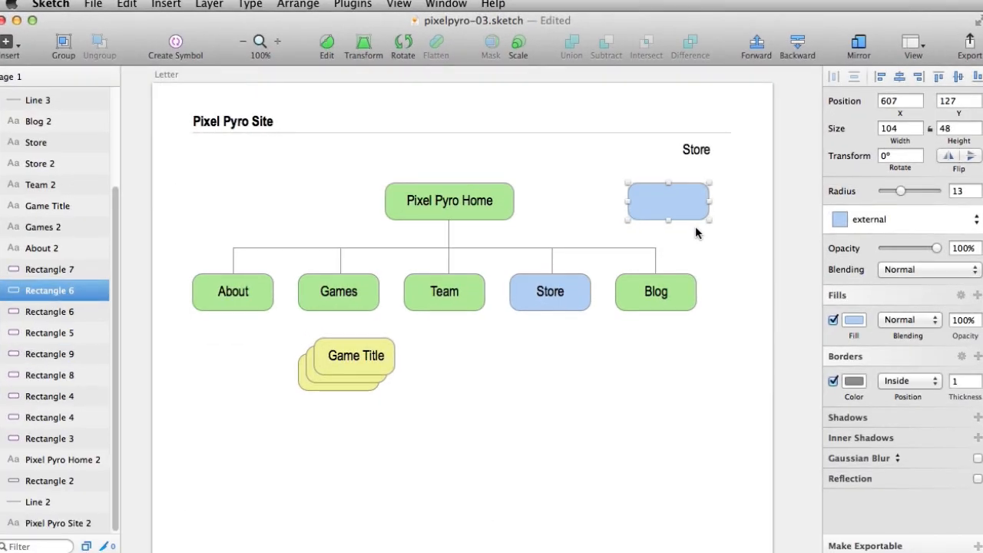
# Switch from the Pixel Pyro sitemap file to 06_wires.sketch with Desktop and Mobile Portrait artboards.
pyautogui.moveTo(668, 201); pyautogui.dragTo(676, 196)
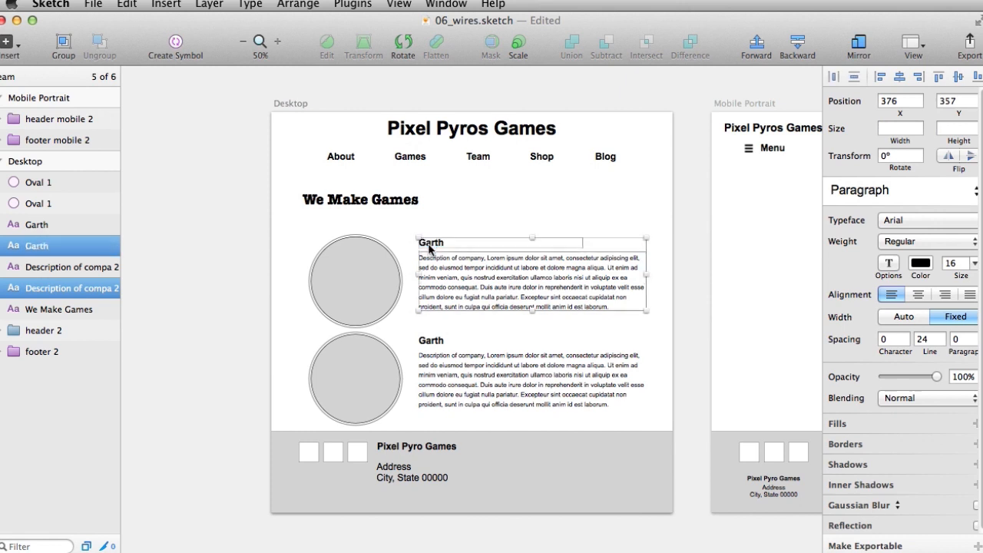
pyautogui.click(355, 269)
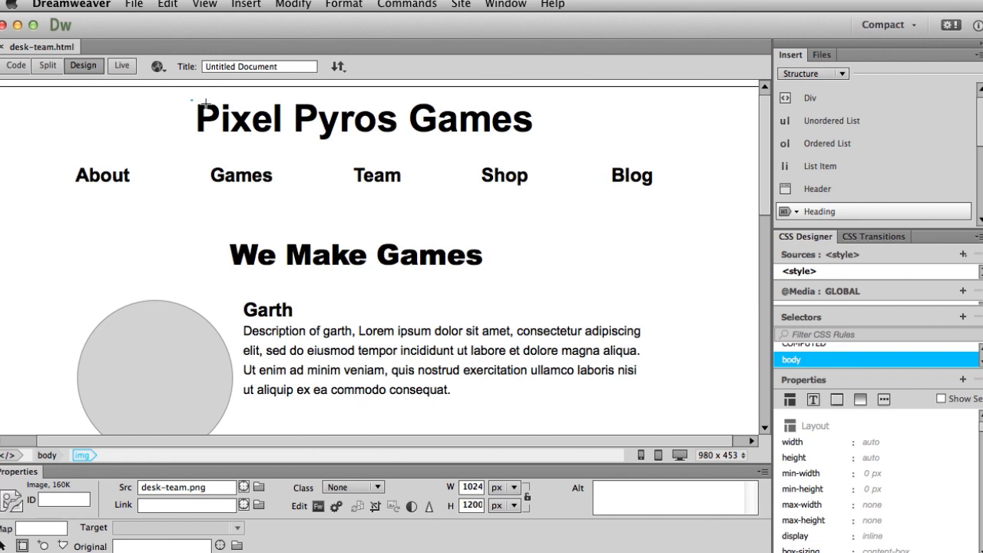
# Show desk-team.html in Dreamweaver Design view with the We Make Games heading.
pyautogui.click(361, 116)
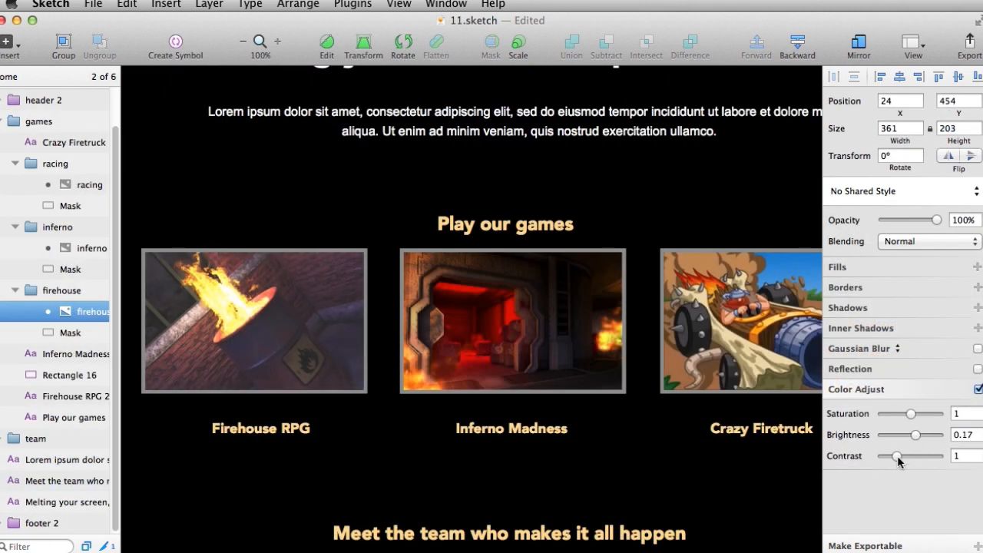
# Adjust the Firehouse RPG image to Brightness 0.37 and Contrast 1.74.
pyautogui.moveTo(897, 455); pyautogui.dragTo(910, 455)
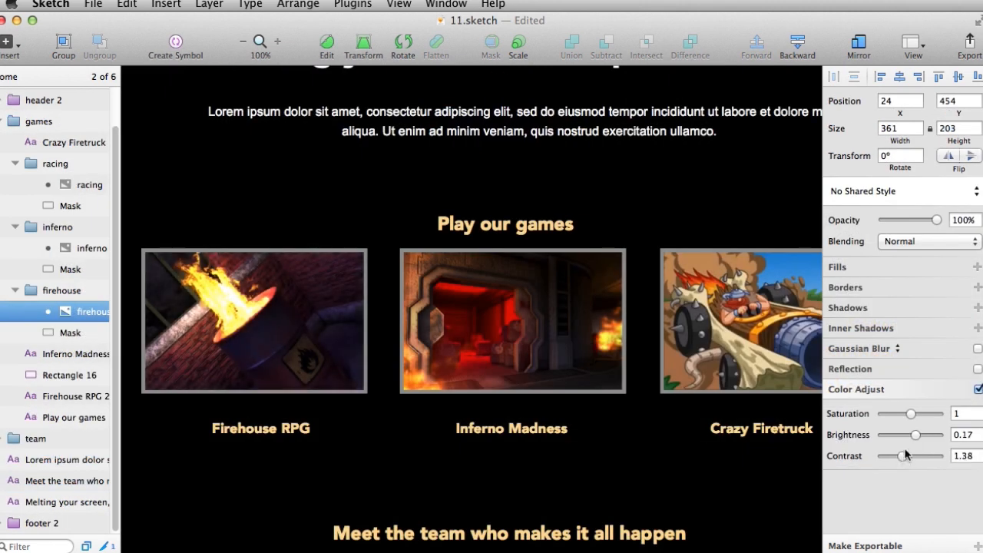
pyautogui.moveTo(904, 435); pyautogui.dragTo(915, 435)
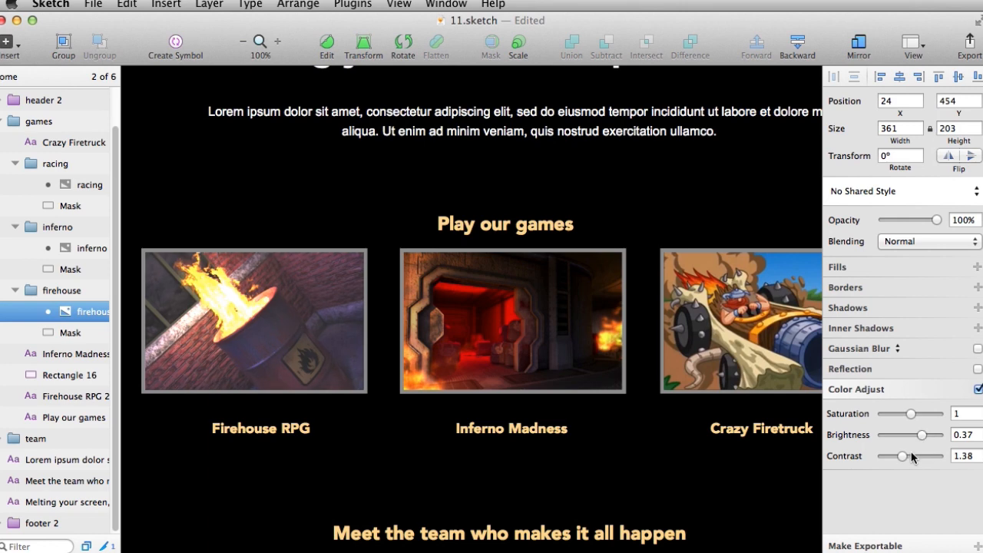
pyautogui.moveTo(903, 455); pyautogui.dragTo(910, 455)
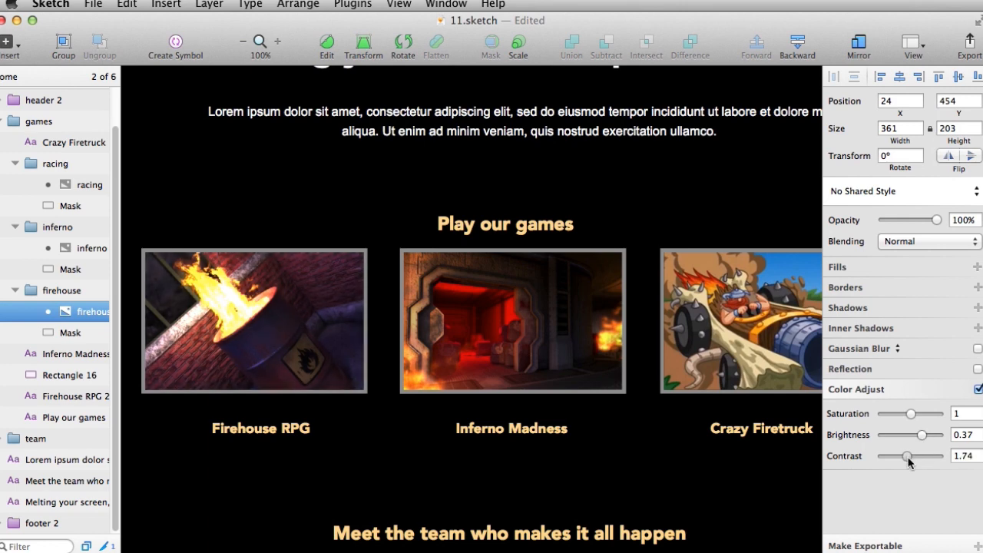